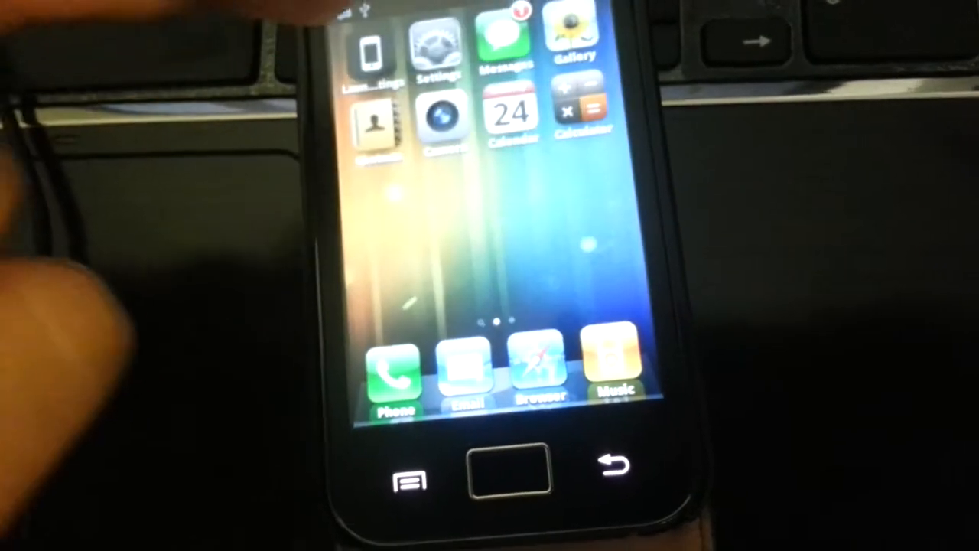
Step: Open the iOS-styled Settings app from the home screen icon
click(438, 46)
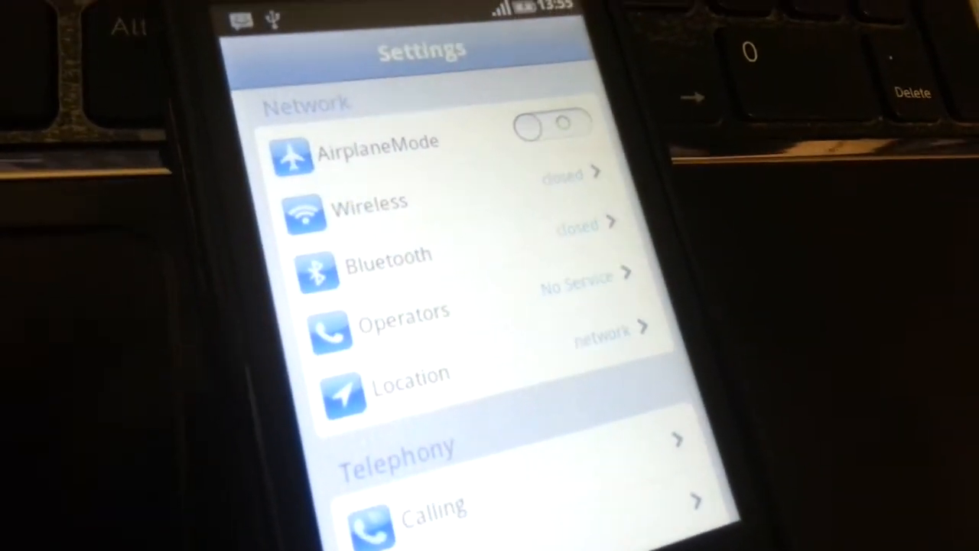
Step: Scroll the Settings list past Network, Normal and Personal Manage to Information
scroll(down, 3)
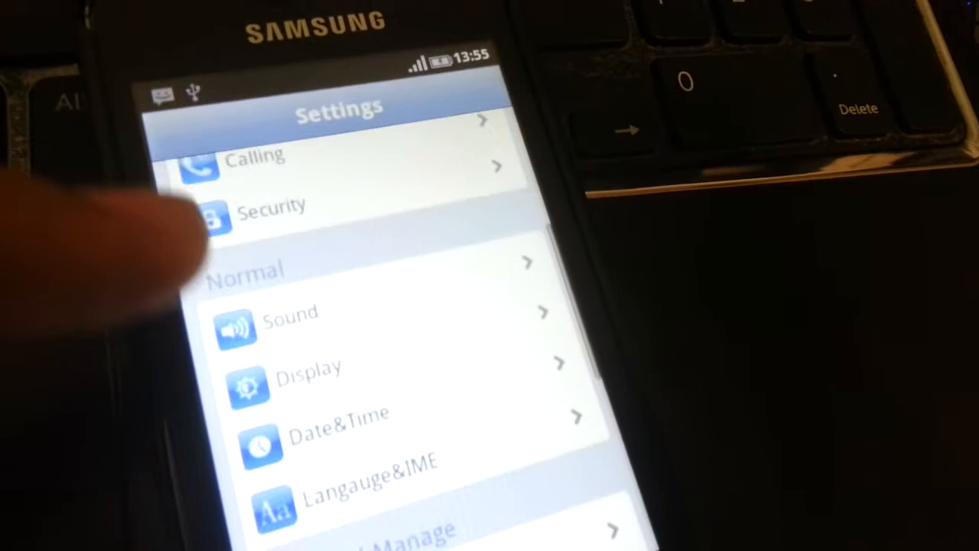
scroll(up, 3)
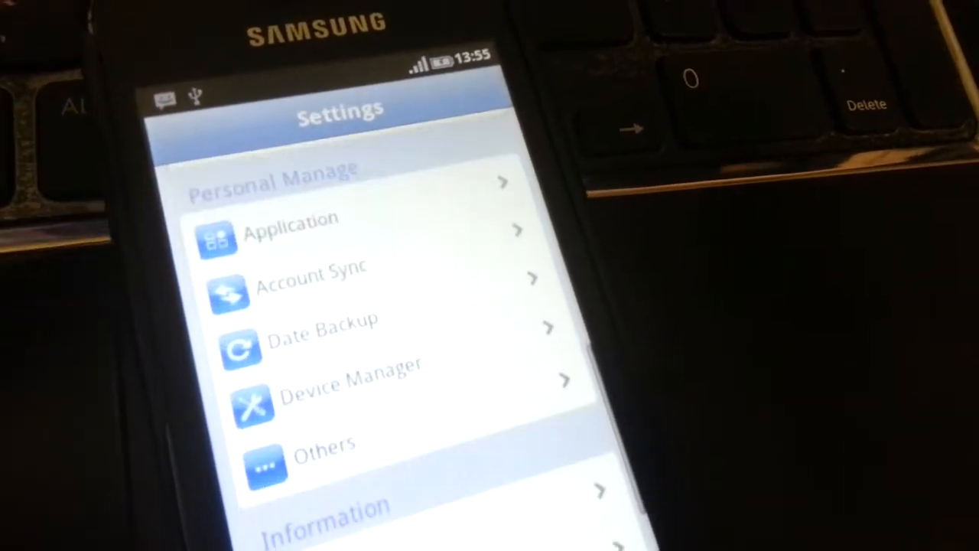
scroll(down, 3)
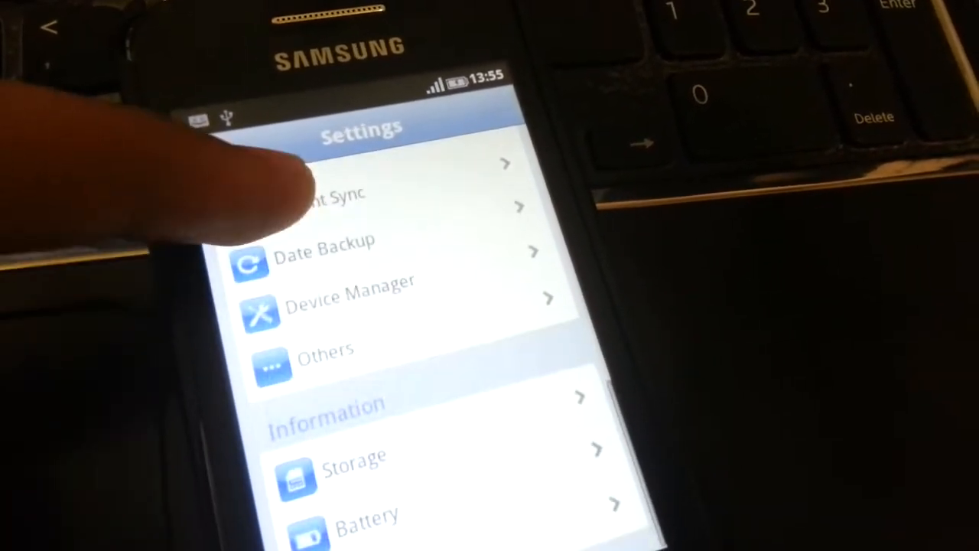